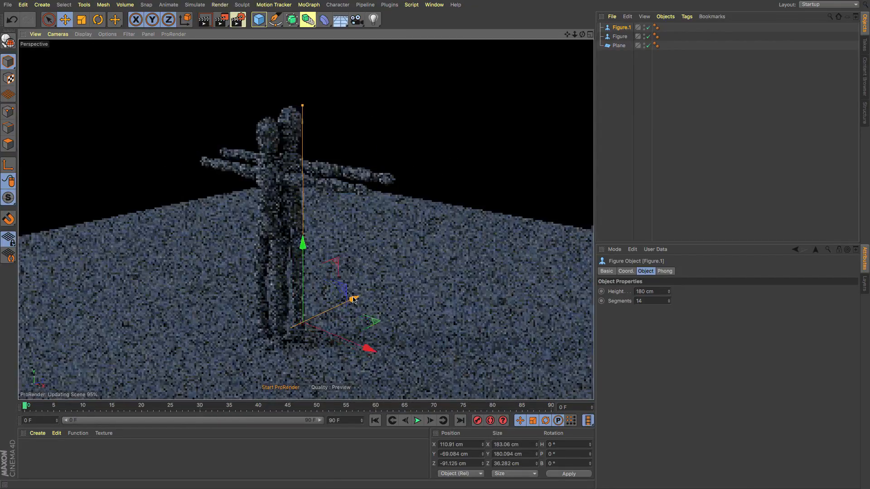
- Move Figure.1 beside the first mannequin on the plane, then push it further back
left_click_drag(302, 241, 321, 247)
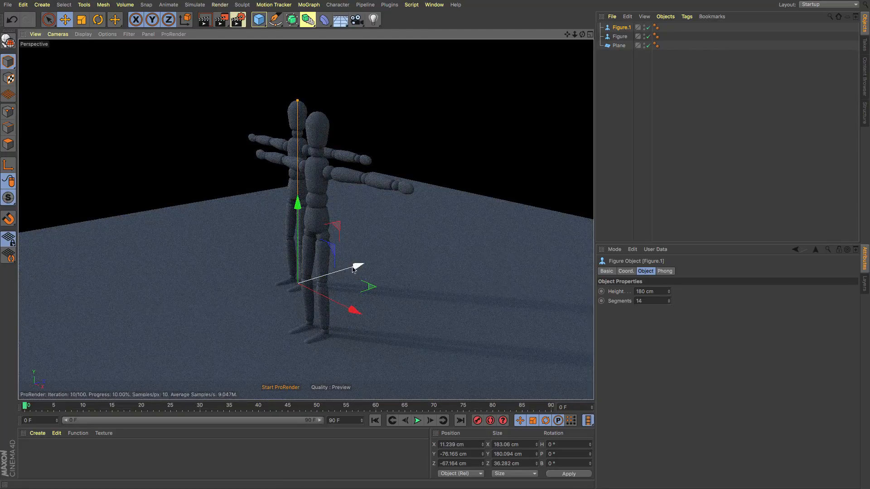
left_click_drag(355, 265, 308, 280)
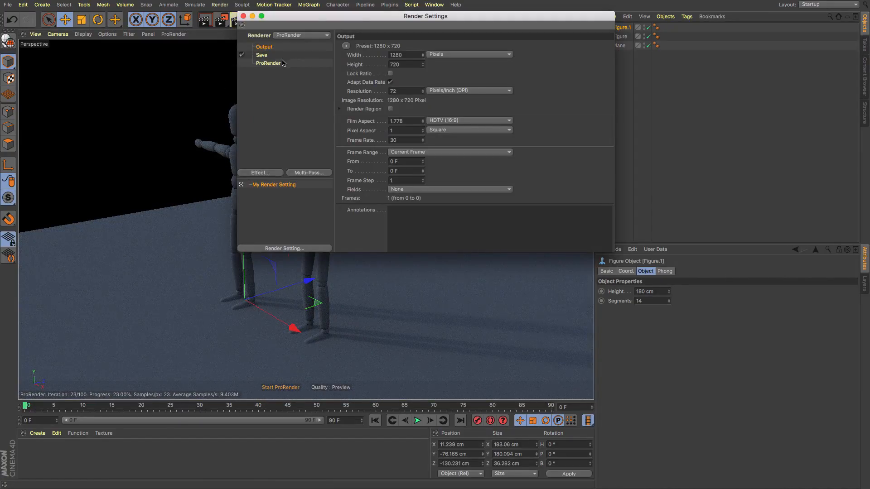
- Show ProRender's settings, review the Motion Blur choices, and view the Multi-Passes options
left_click(267, 63)
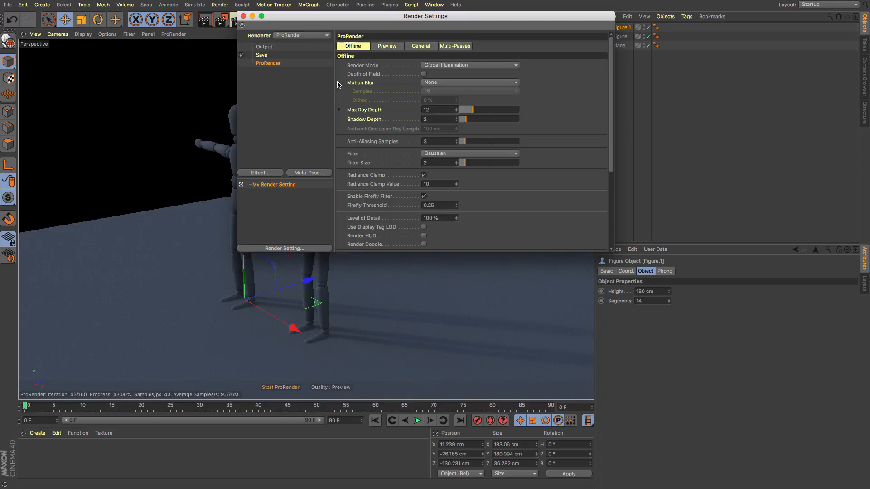
left_click(470, 82)
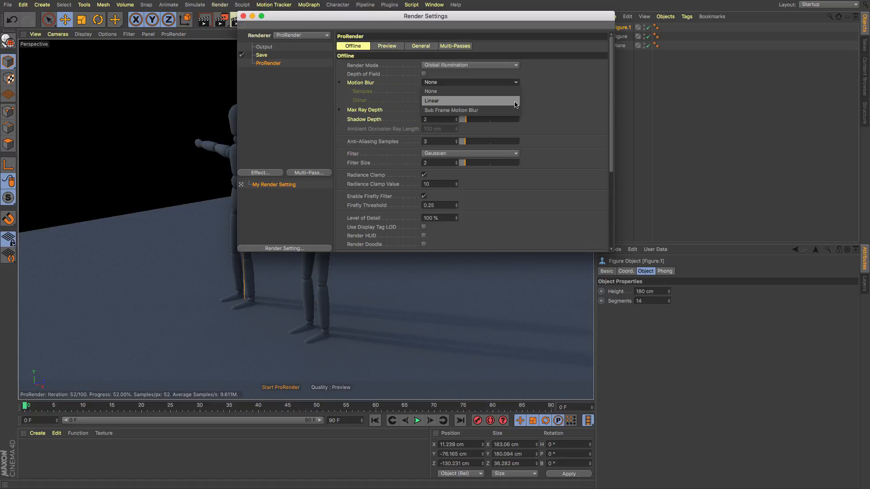
left_click(431, 91)
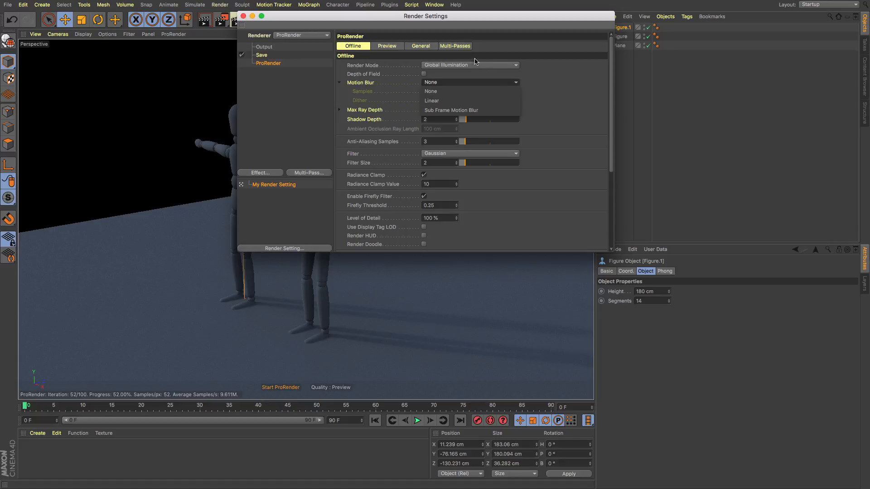
left_click(455, 45)
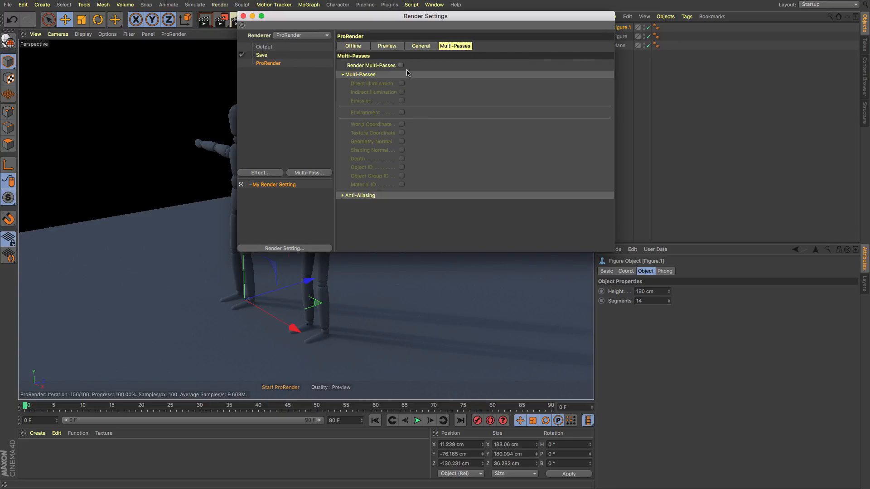
mouse_move(412, 120)
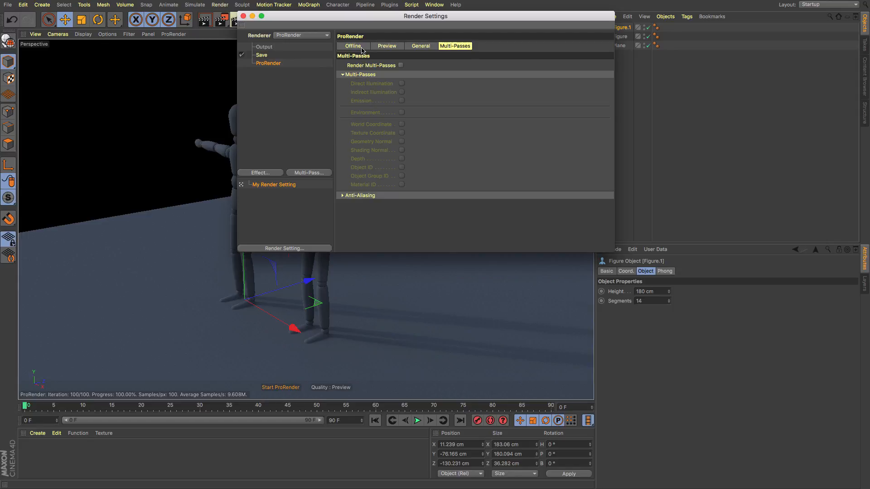
- Return to ProRender's Offline render options, leaving motion blur at None
left_click(352, 46)
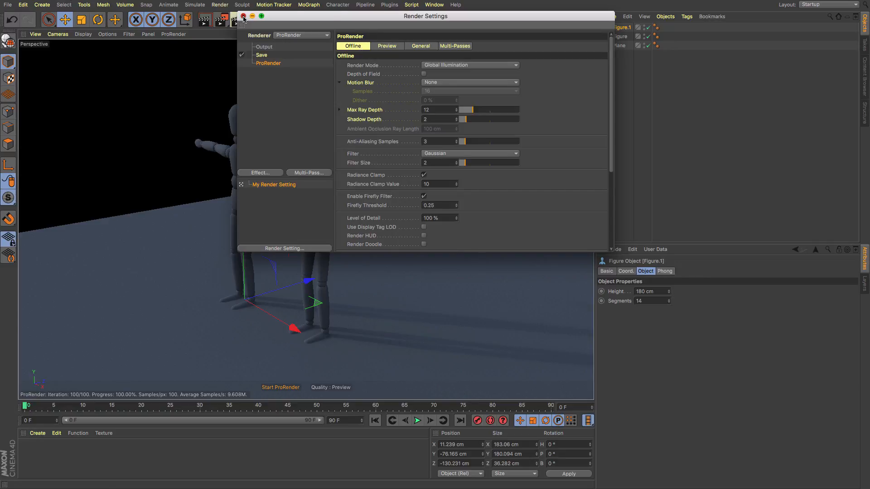
- Close Render Settings, move the view closer, and show the Physical Sky's Time and Location settings
left_click(242, 16)
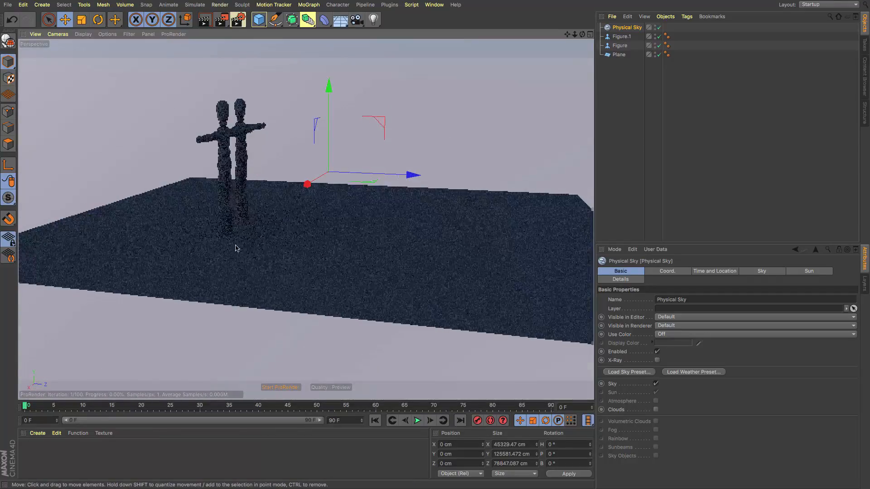
left_click_drag(236, 248, 344, 255)
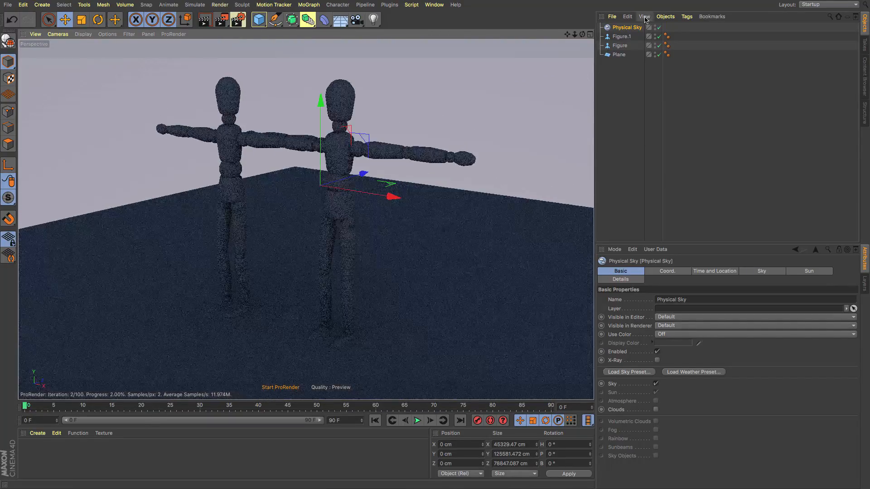
left_click(714, 271)
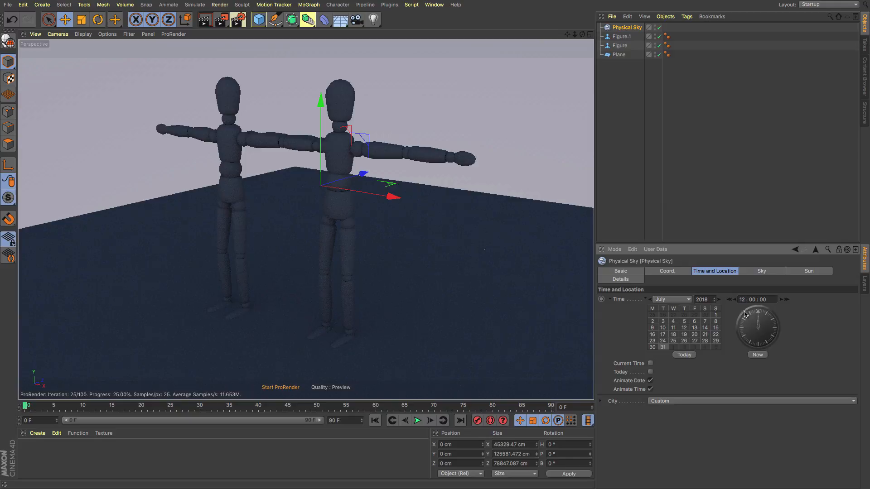
- Step the Physical Sky time forward hour by hour from 12:00 to 16:00
left_click(786, 299)
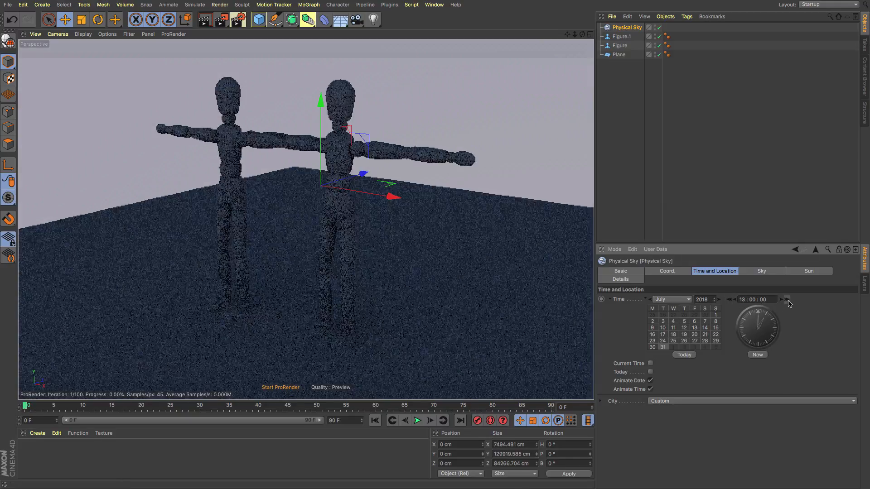
left_click(786, 300)
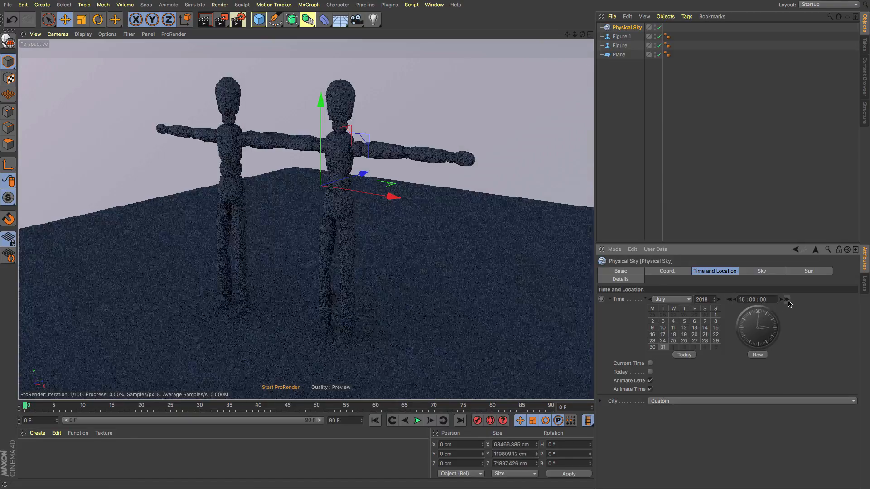
left_click(785, 300)
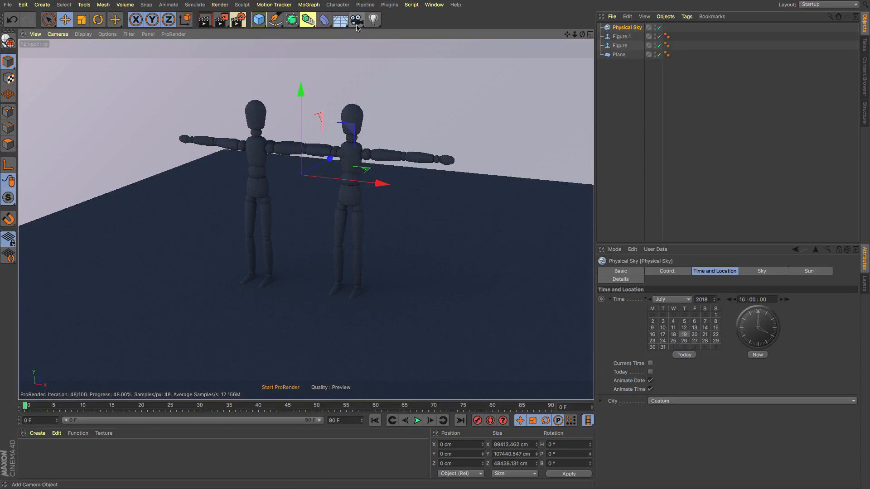
- Add an area light and rotate it to glow between the two mannequins
left_click(373, 20)
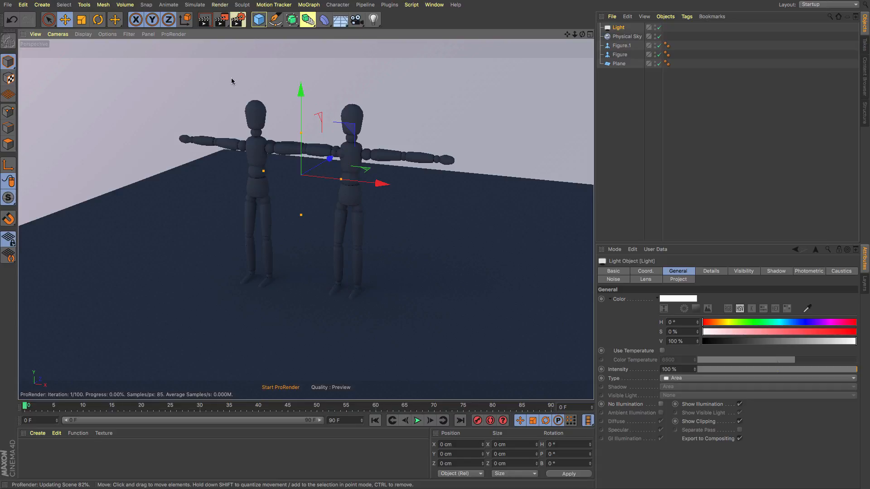
left_click(96, 19)
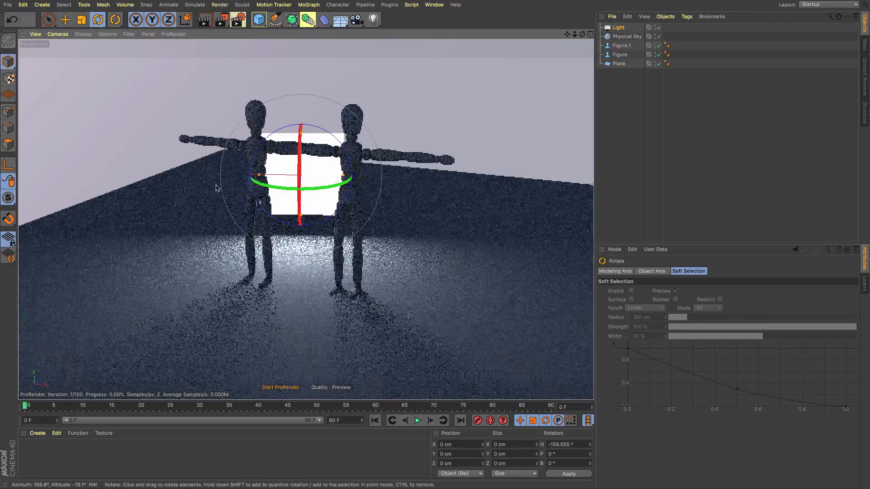
left_click(37, 433)
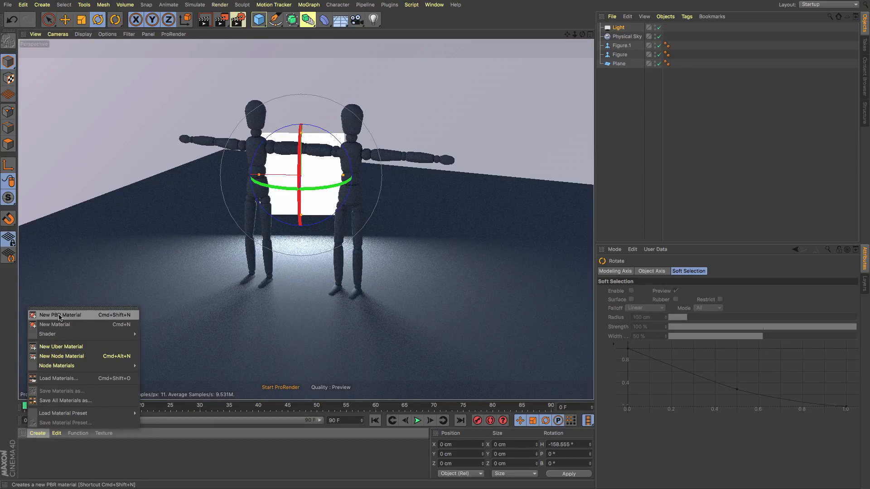
- Create a PBR material with Subsurface Scattering luminance, and raise the area light behind the mannequin
left_click(59, 315)
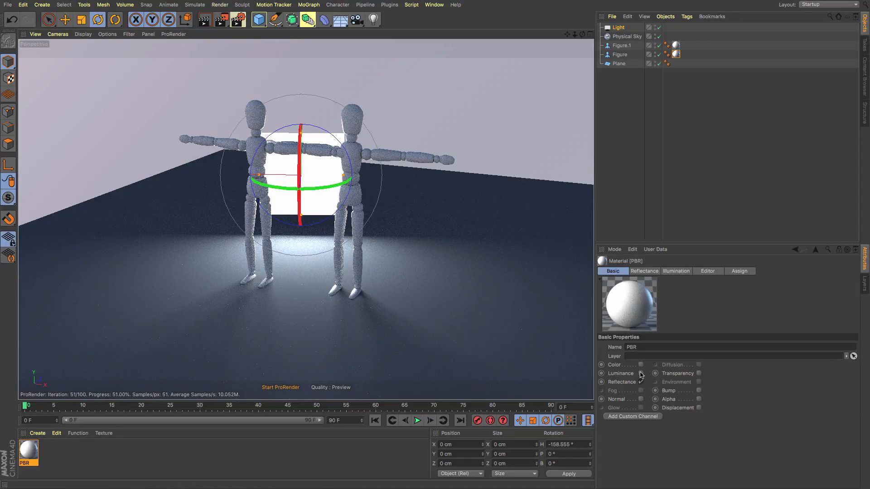
left_click(644, 271)
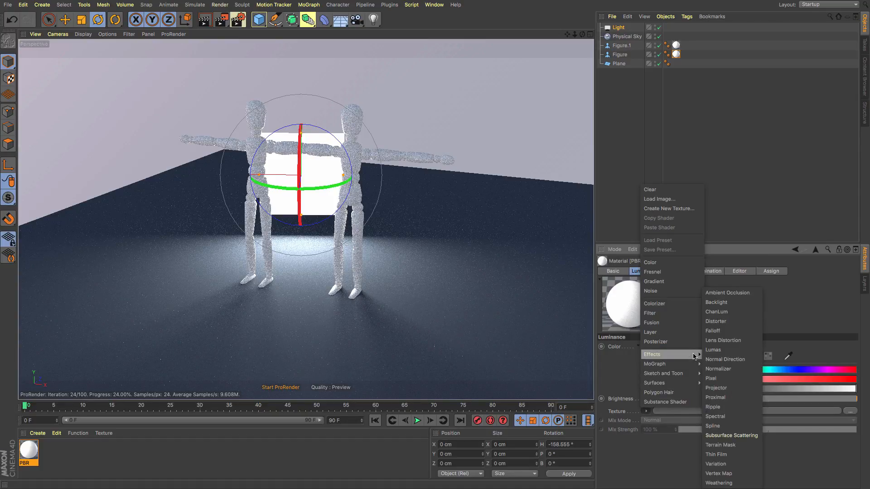
left_click(732, 435)
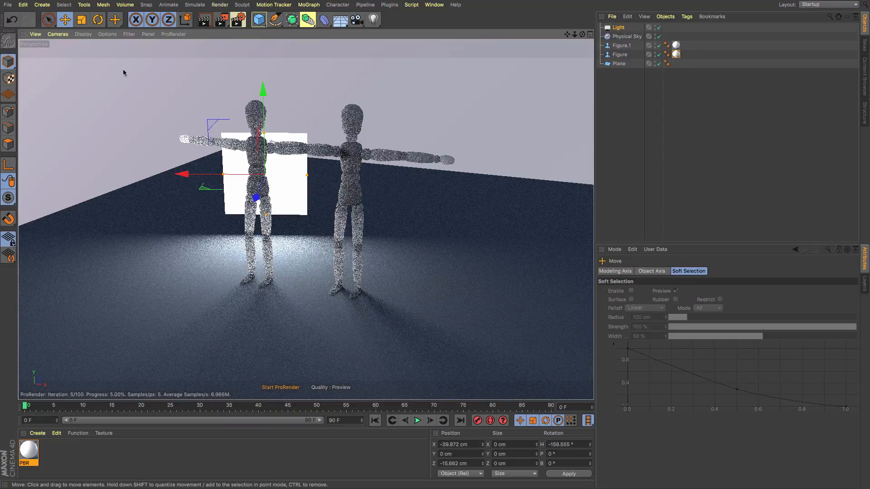
left_click_drag(262, 89, 261, 64)
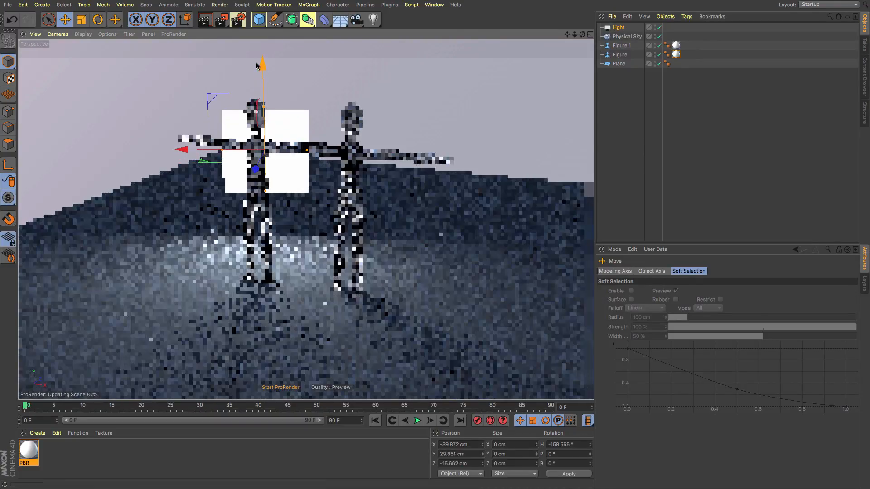